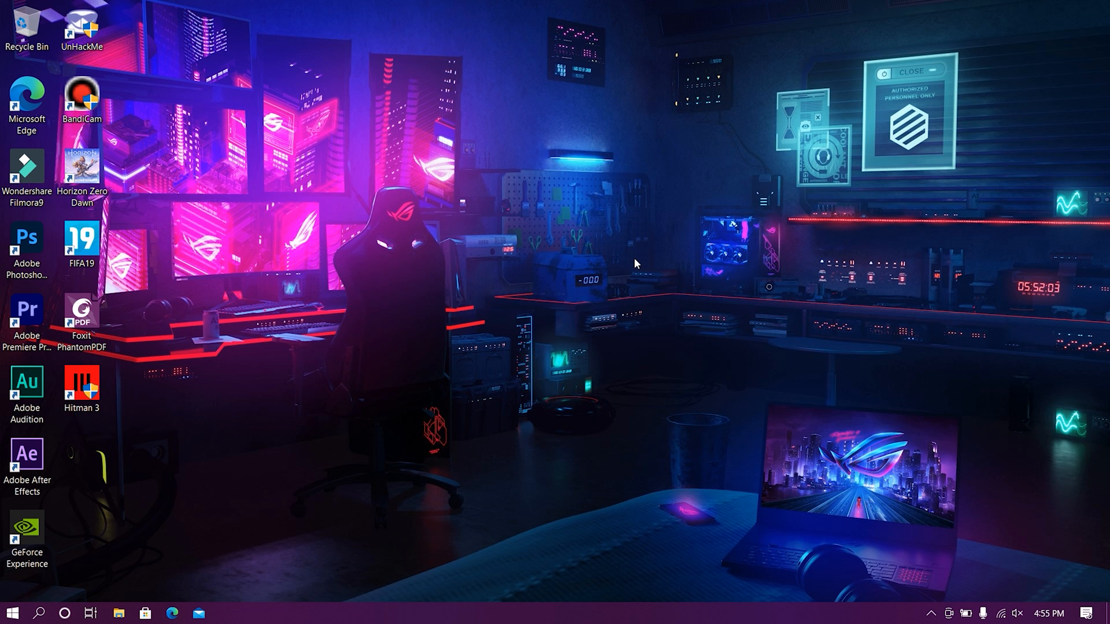
Step: Open Settings from the Start menu and go to the Devices page
click(10, 611)
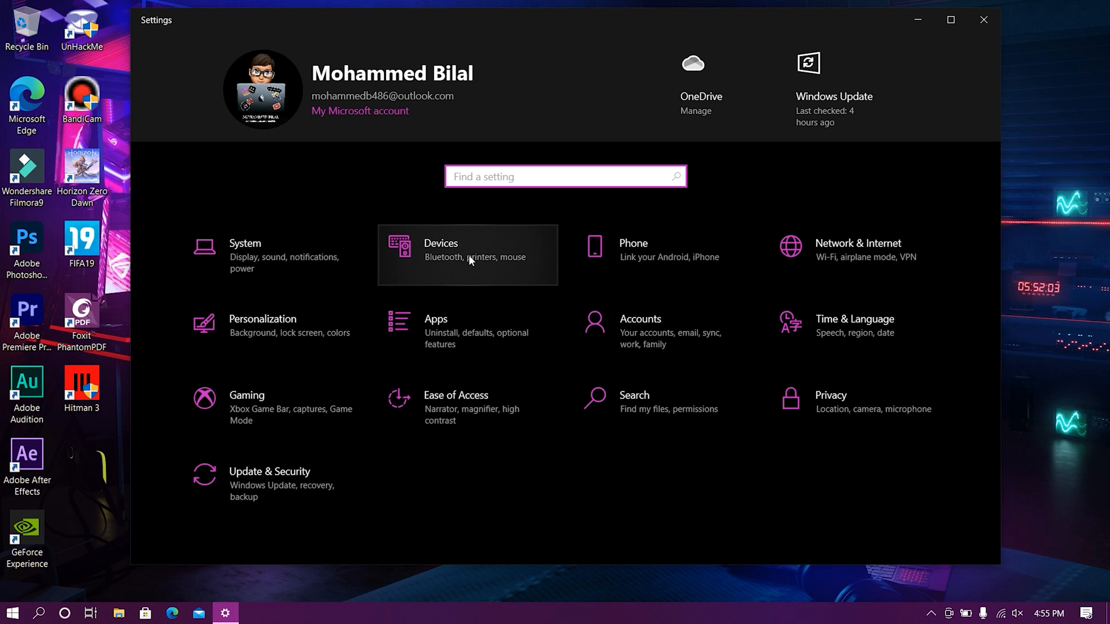
click(467, 255)
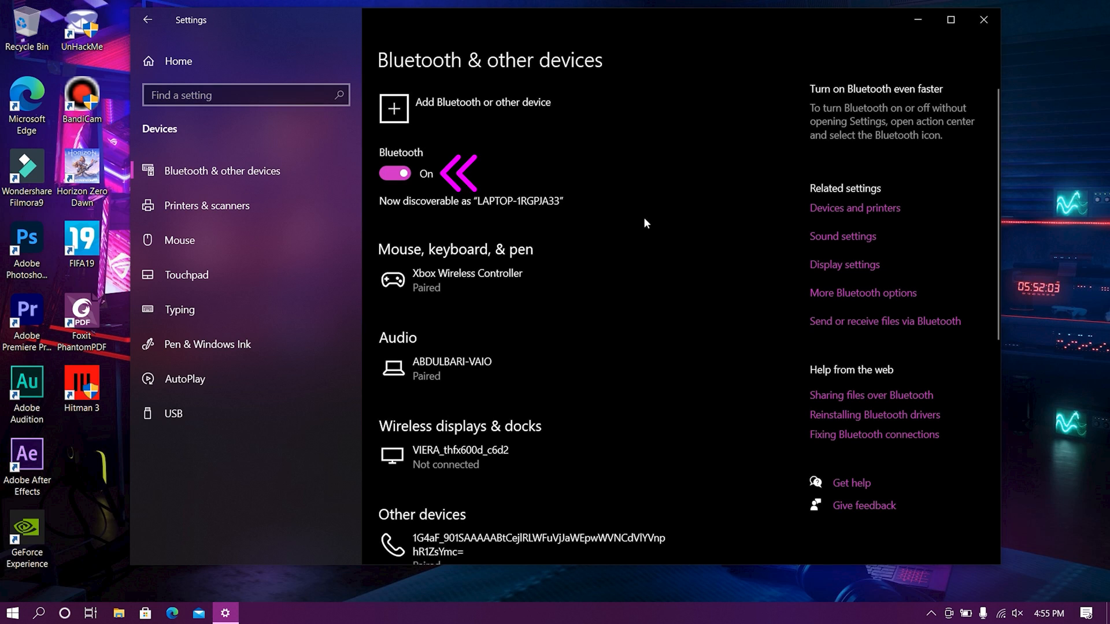
mouse_move(581, 108)
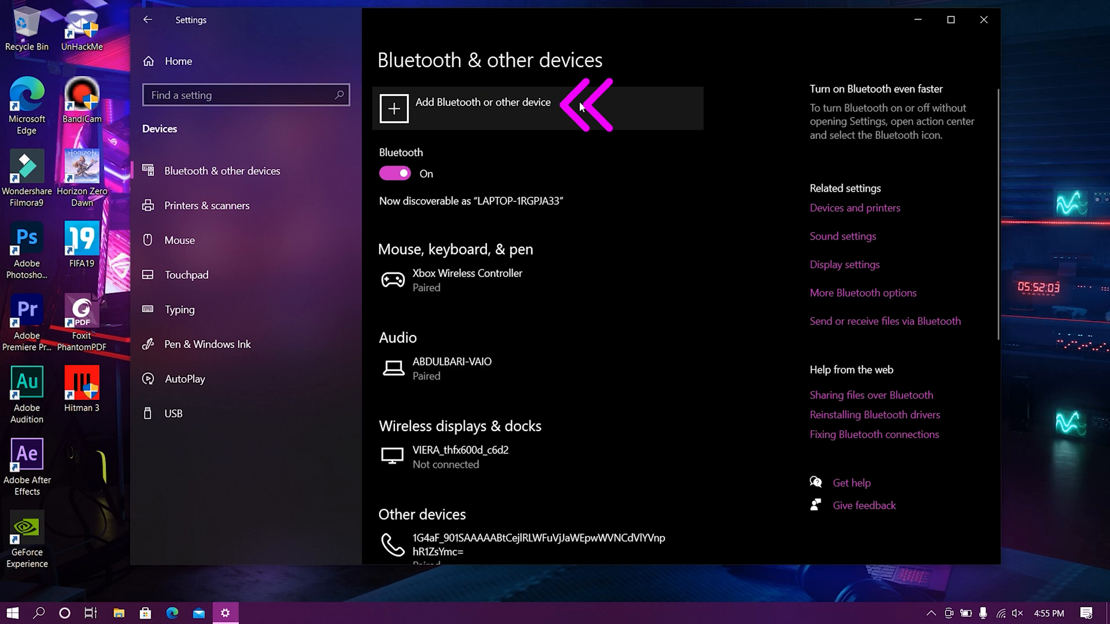
Step: Add a Bluetooth device, pair Galaxy Buds Pro (BD6A), and confirm with Done
click(483, 108)
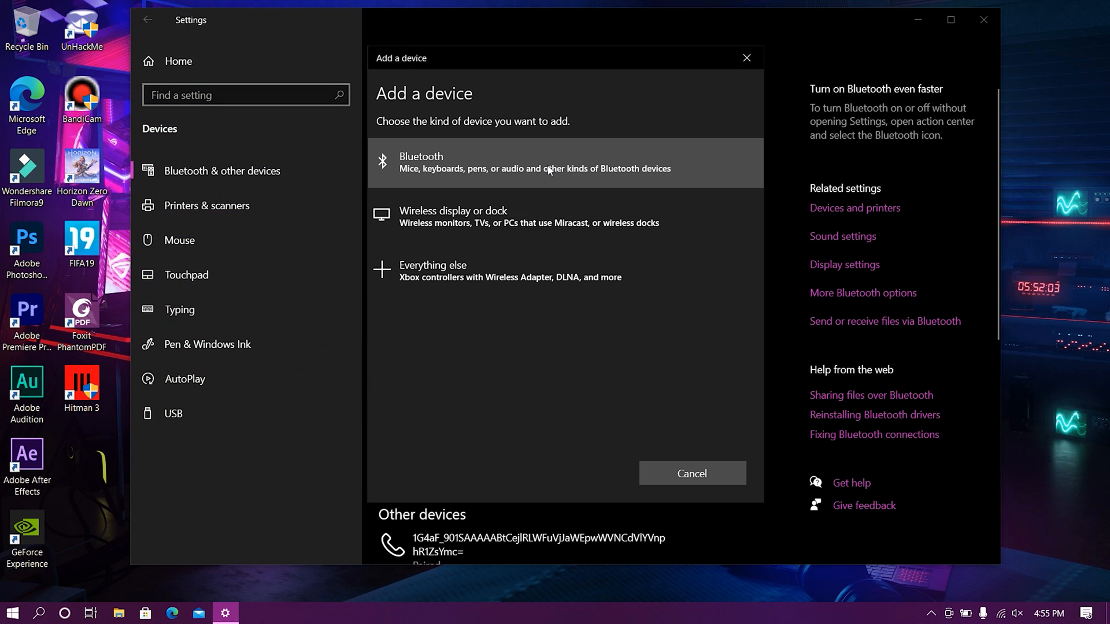
click(551, 163)
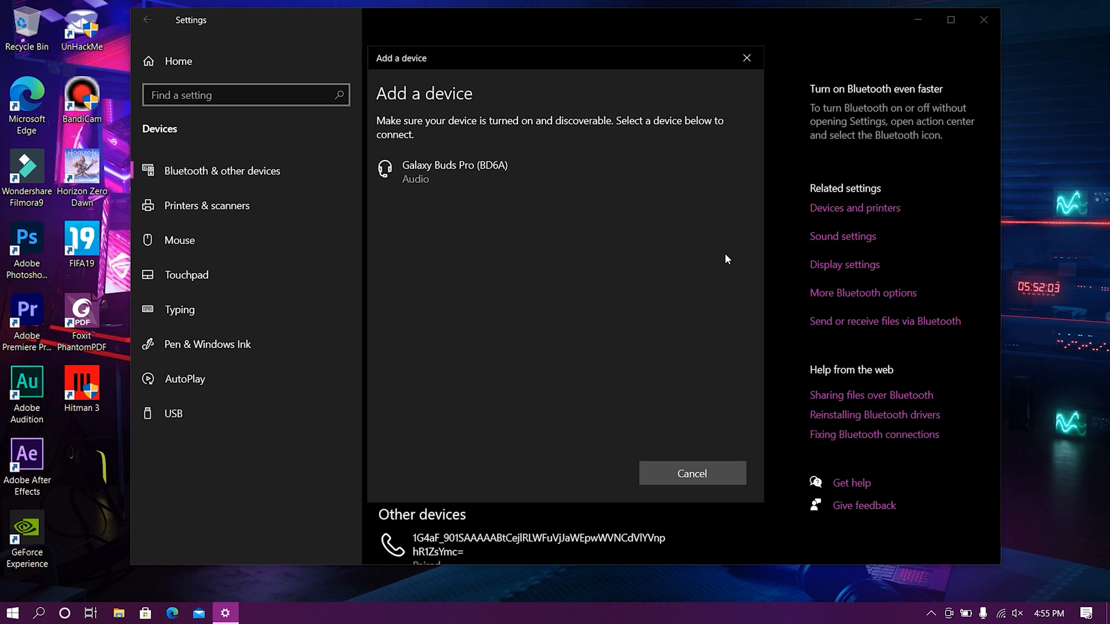
click(454, 171)
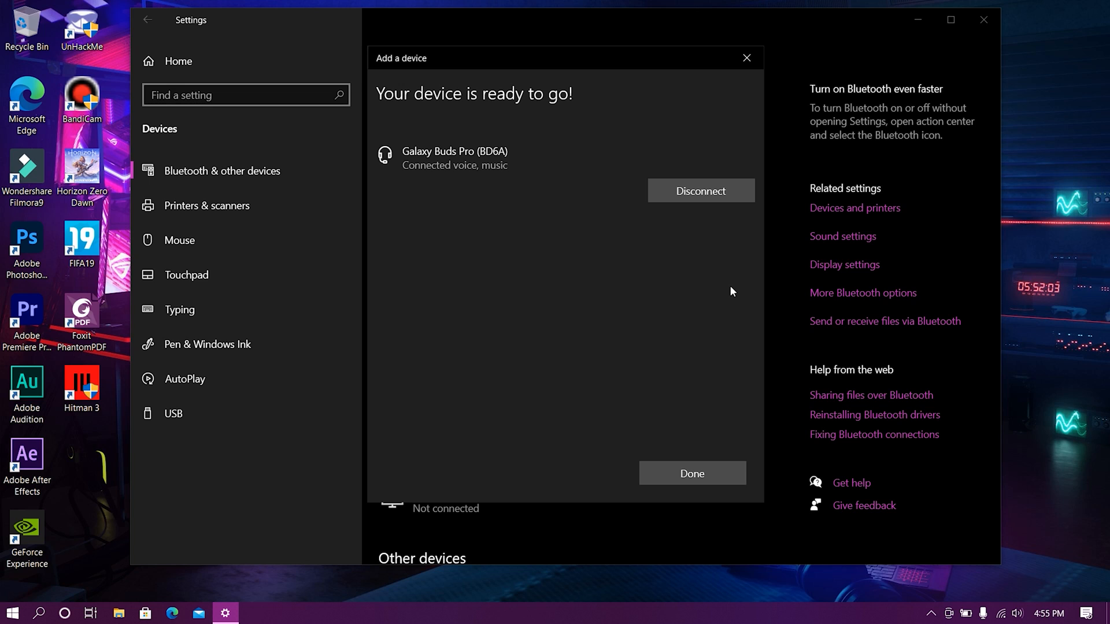
mouse_move(716, 426)
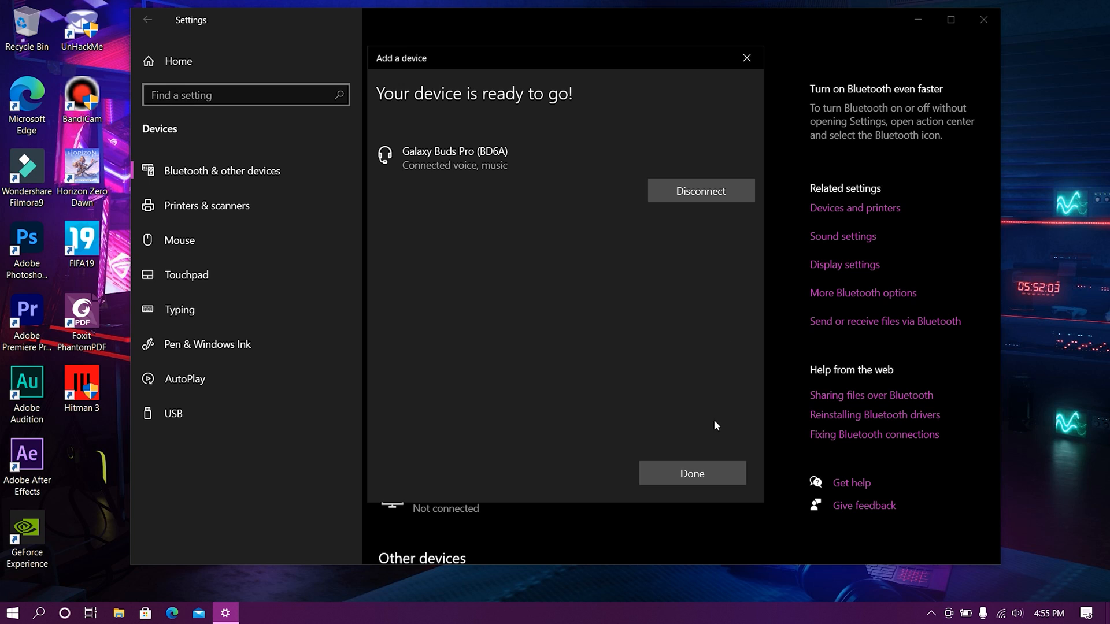
click(692, 473)
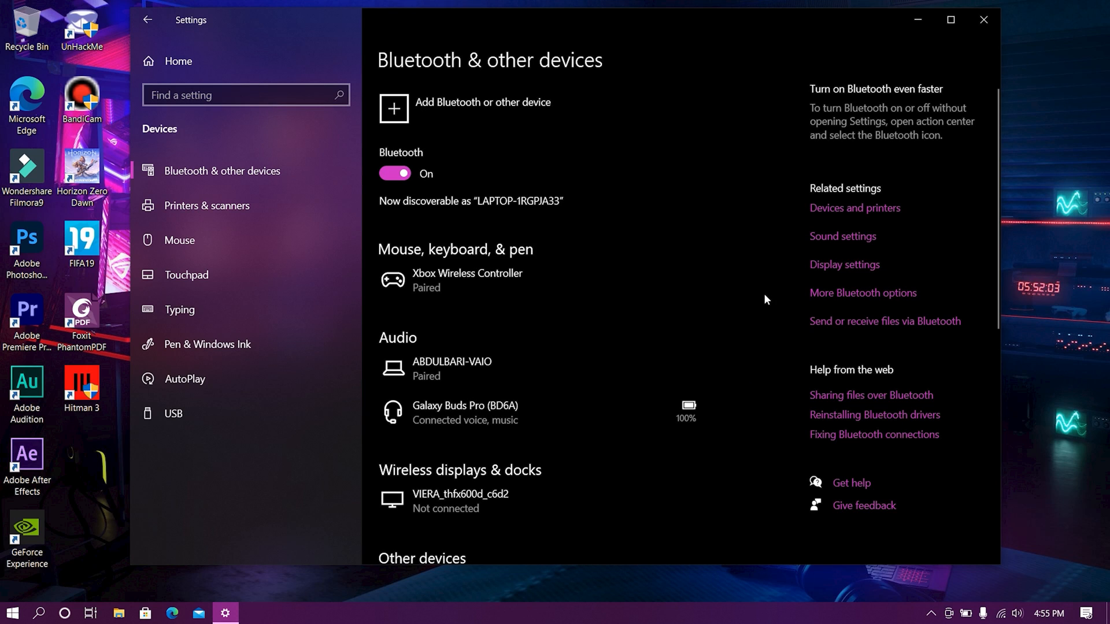
Step: Turn Bluetooth off from the Action Center quick action tile, then return to Settings
click(982, 19)
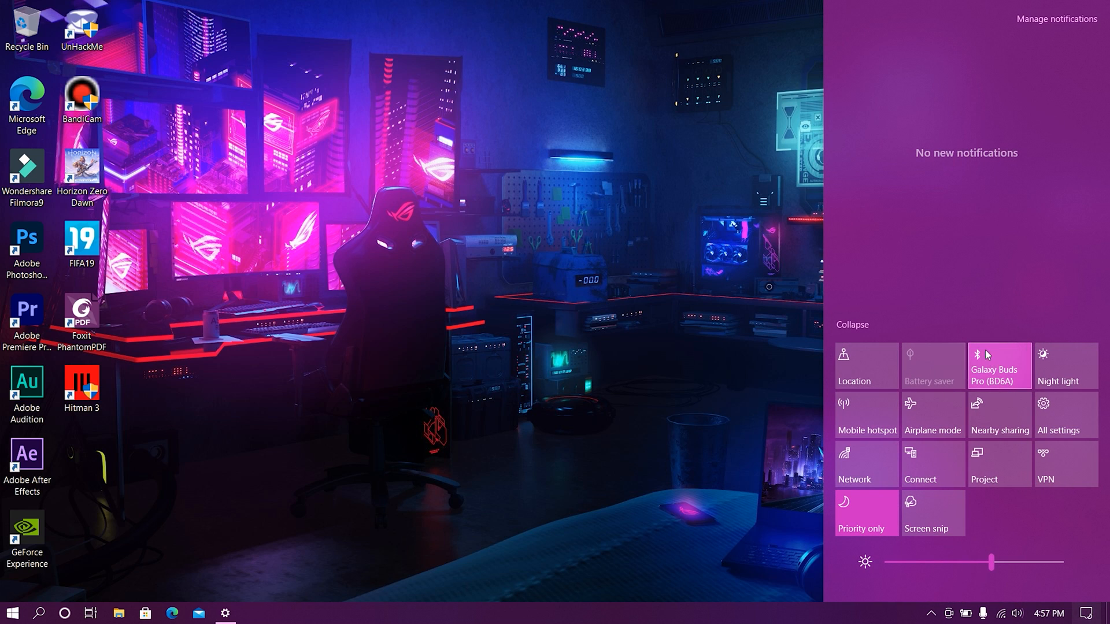
click(1000, 365)
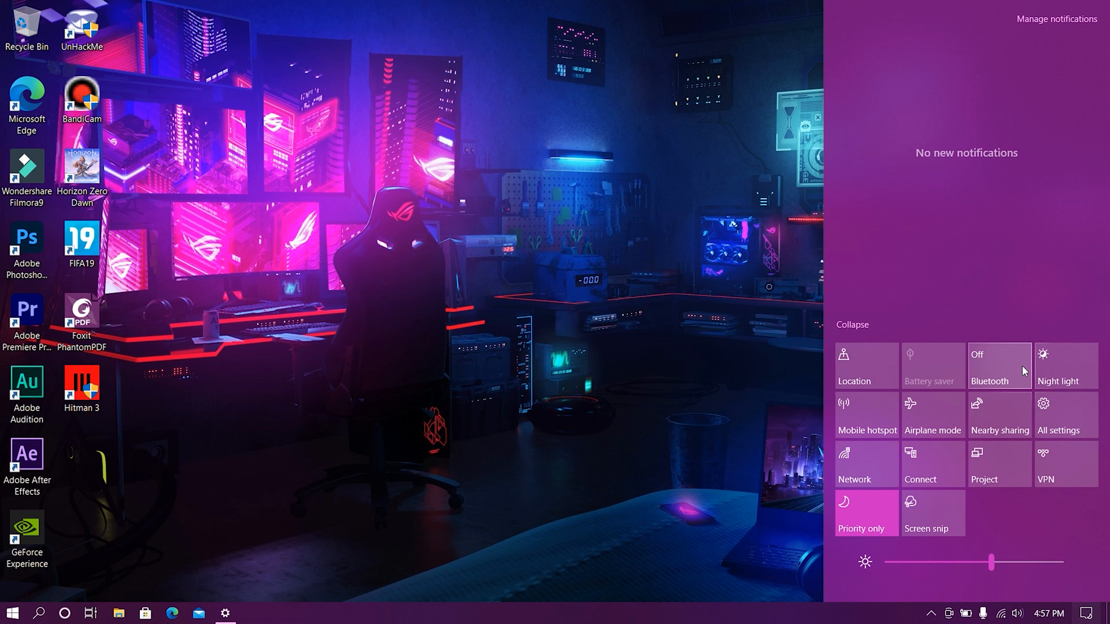
click(999, 365)
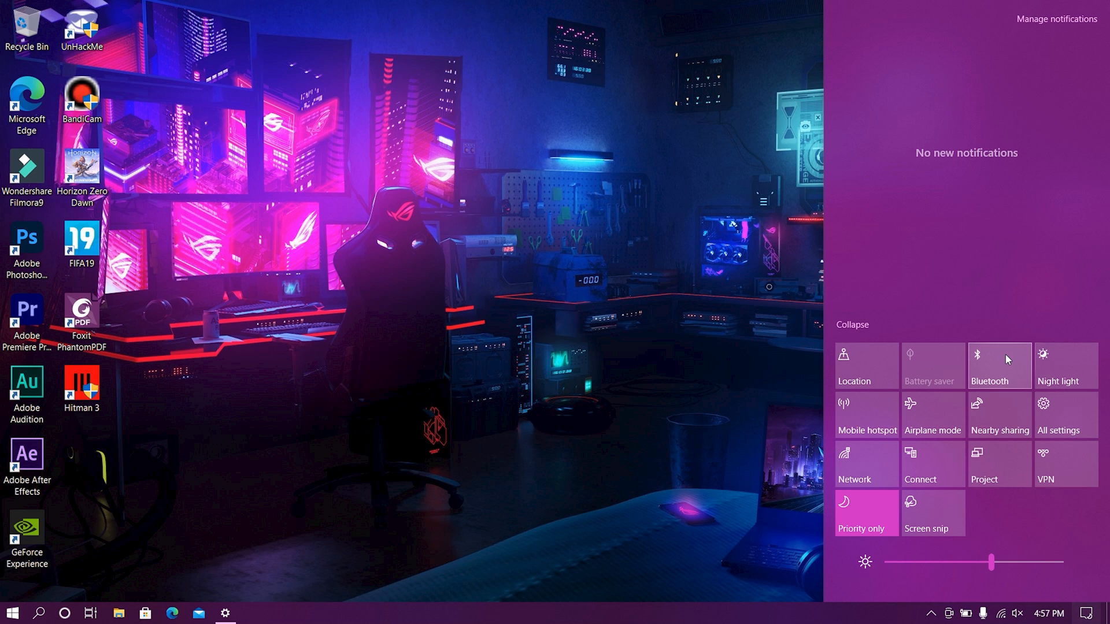
click(999, 365)
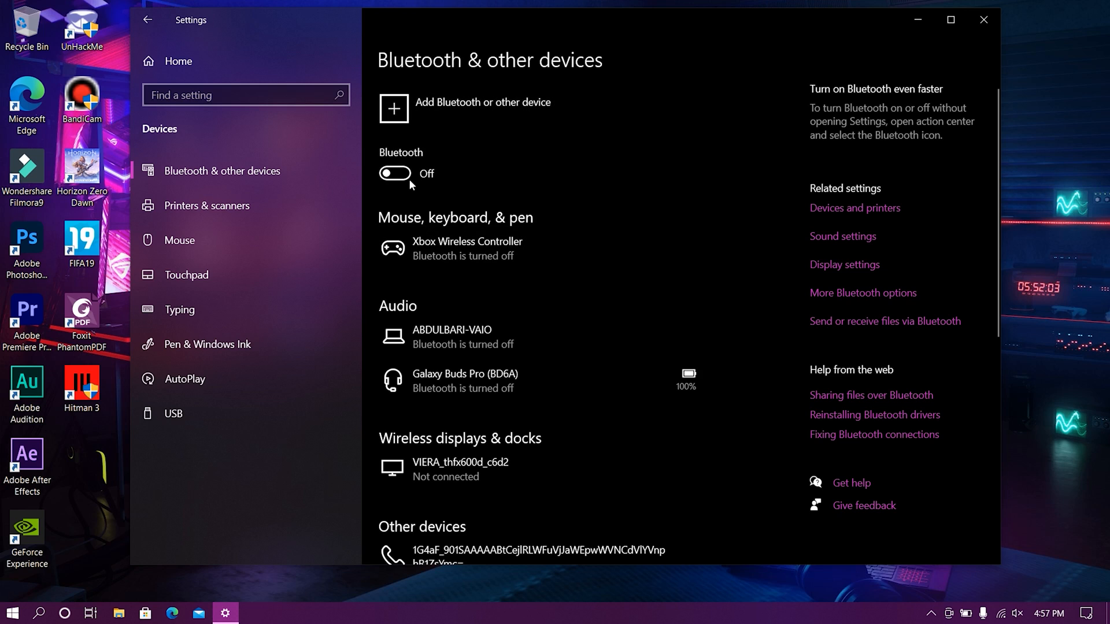
Step: Switch Bluetooth on and show the Galaxy Buds Pro (BD6A) connection options
click(394, 173)
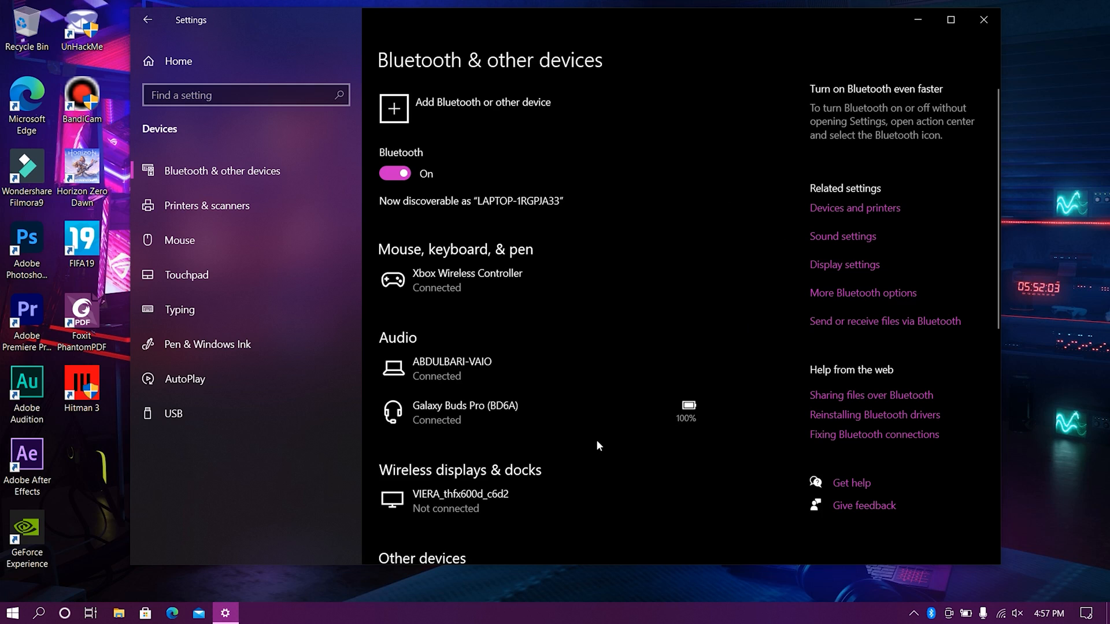
click(464, 412)
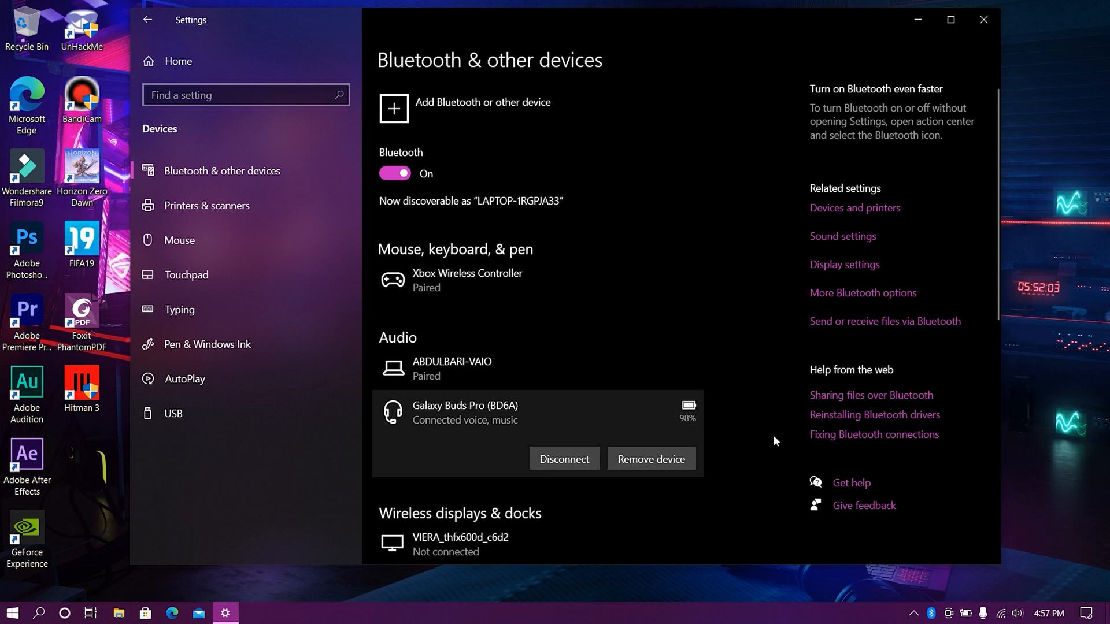